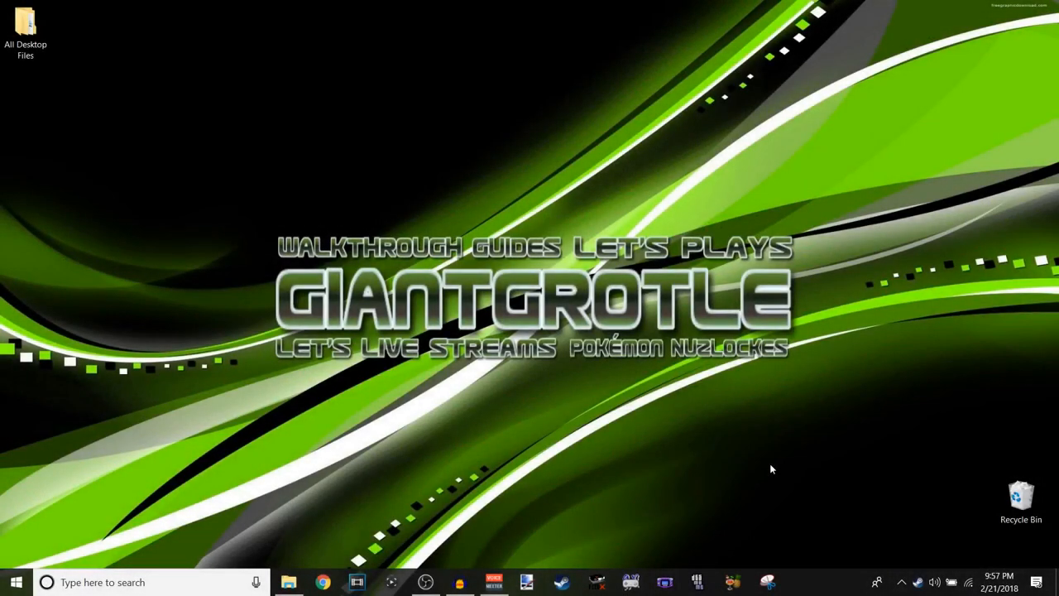
pyautogui.moveTo(495, 424)
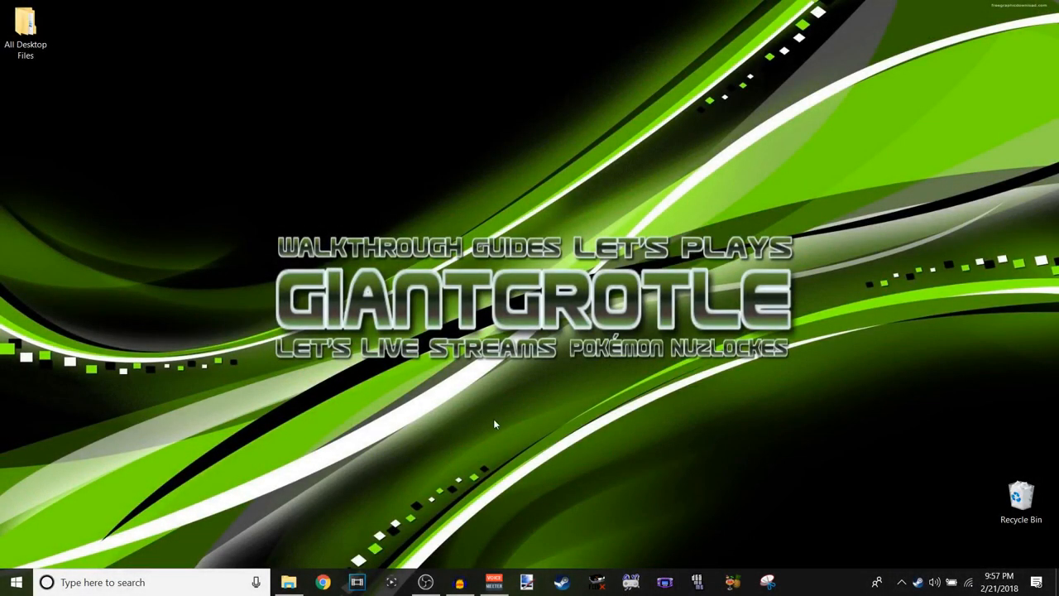
pyautogui.moveTo(335, 569)
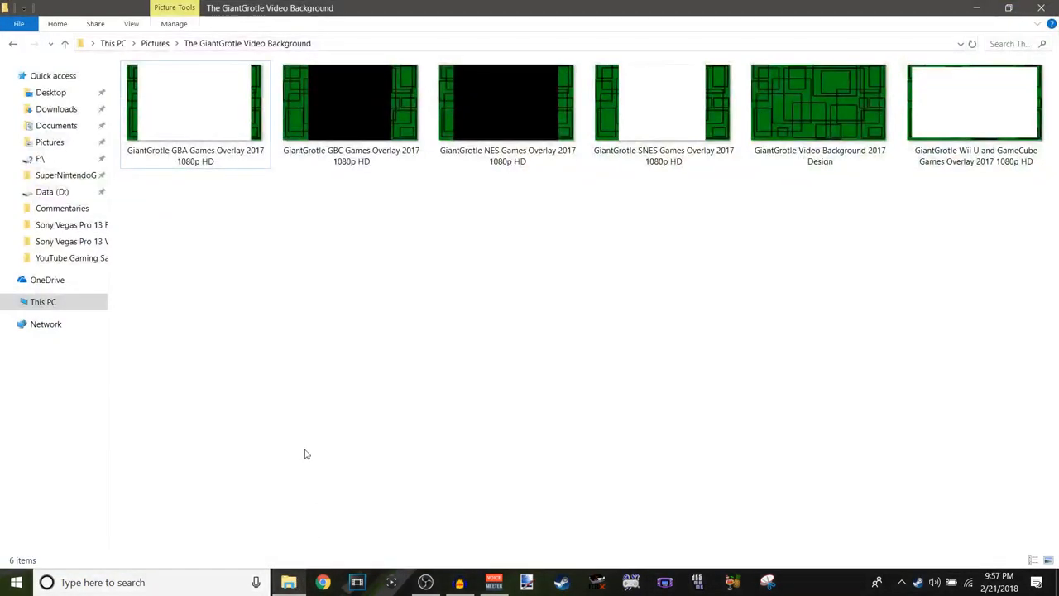
pyautogui.moveTo(307, 422)
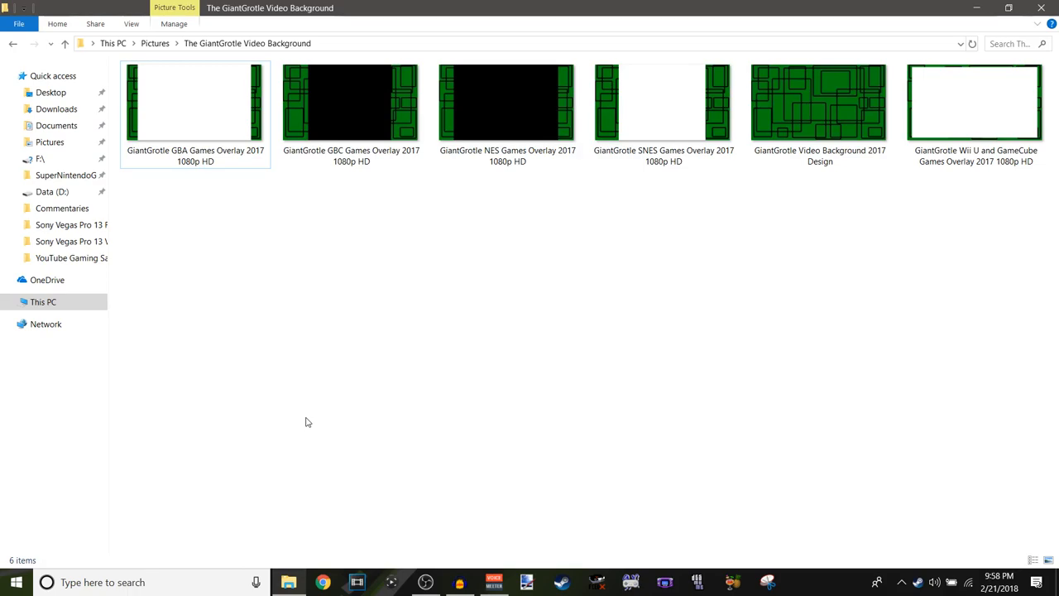
pyautogui.click(351, 102)
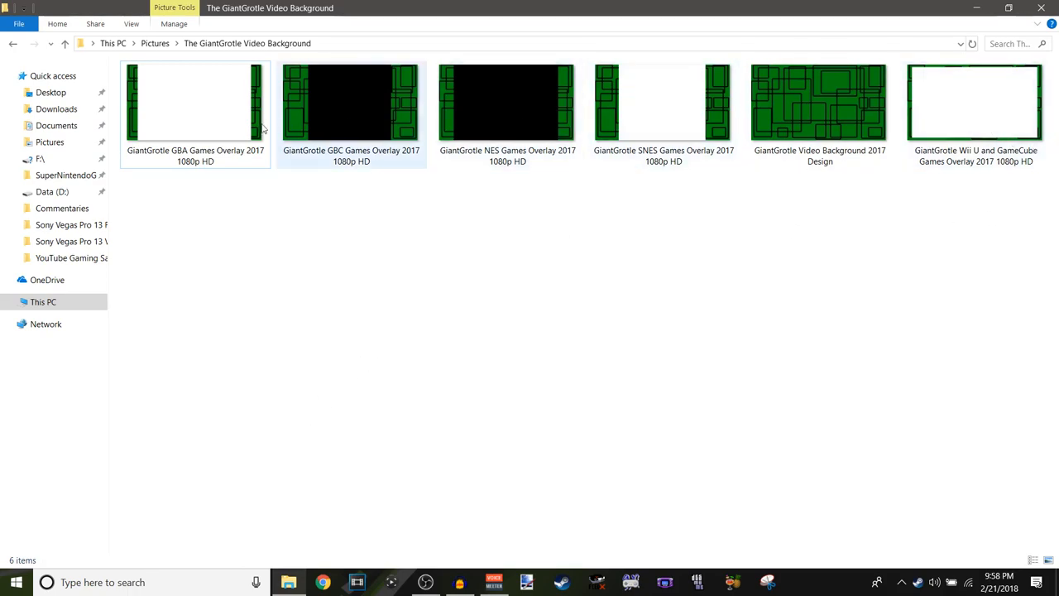
pyautogui.click(195, 102)
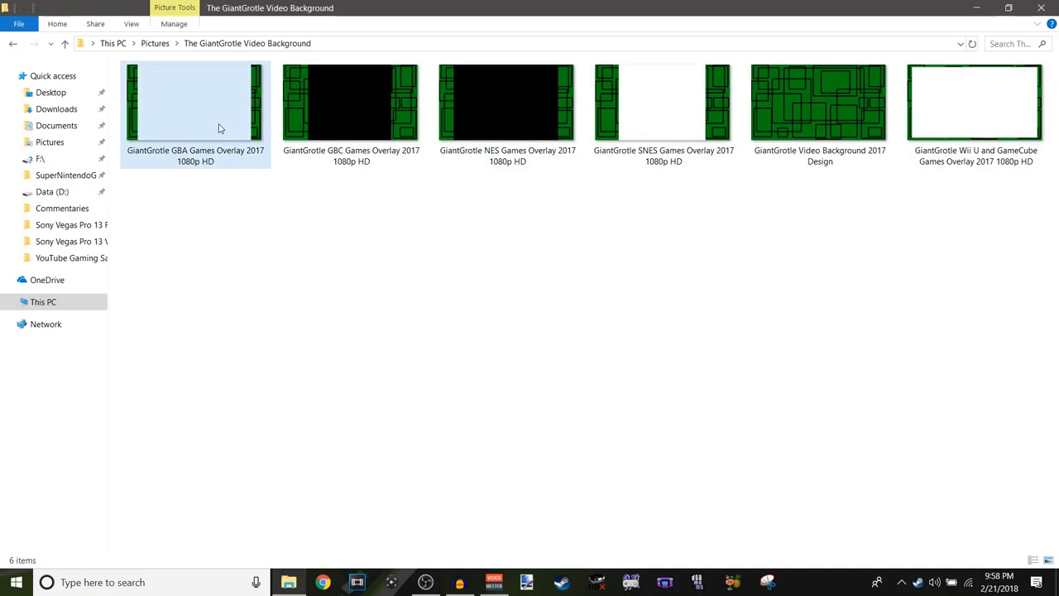
pyautogui.moveTo(221, 124)
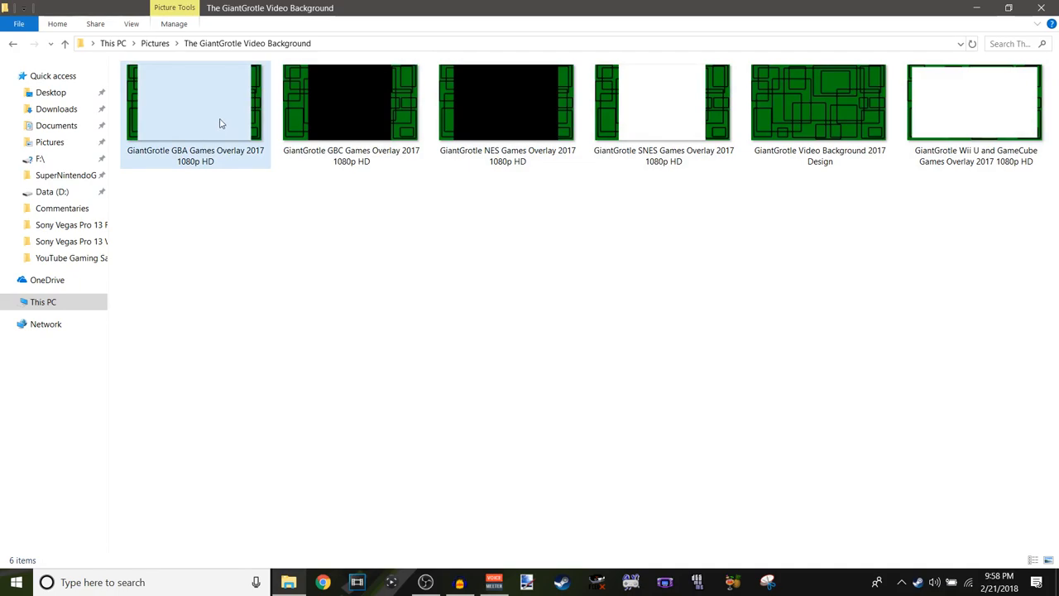
pyautogui.click(195, 102)
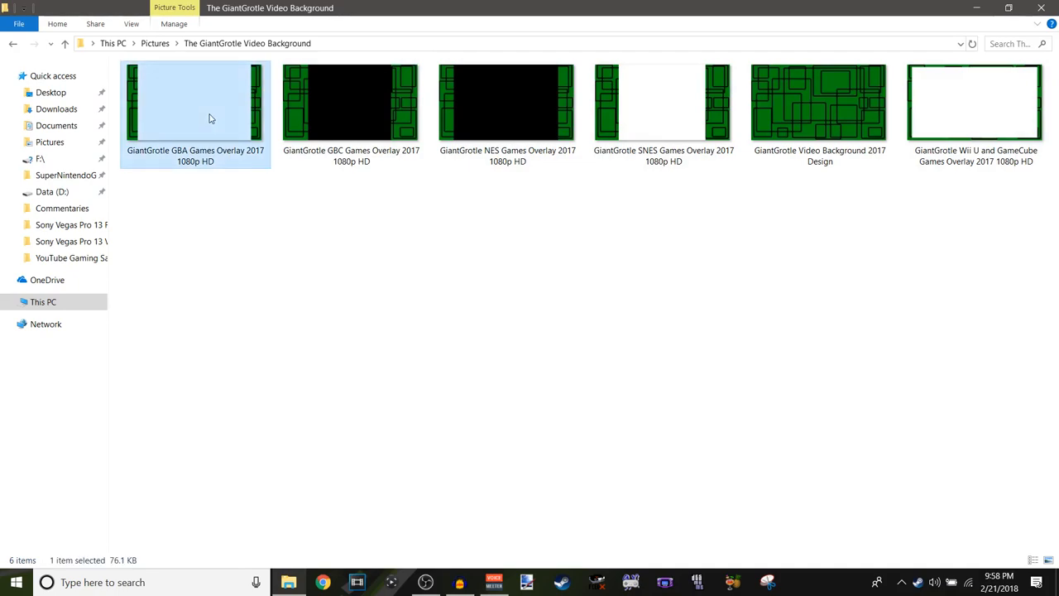
pyautogui.doubleClick(195, 103)
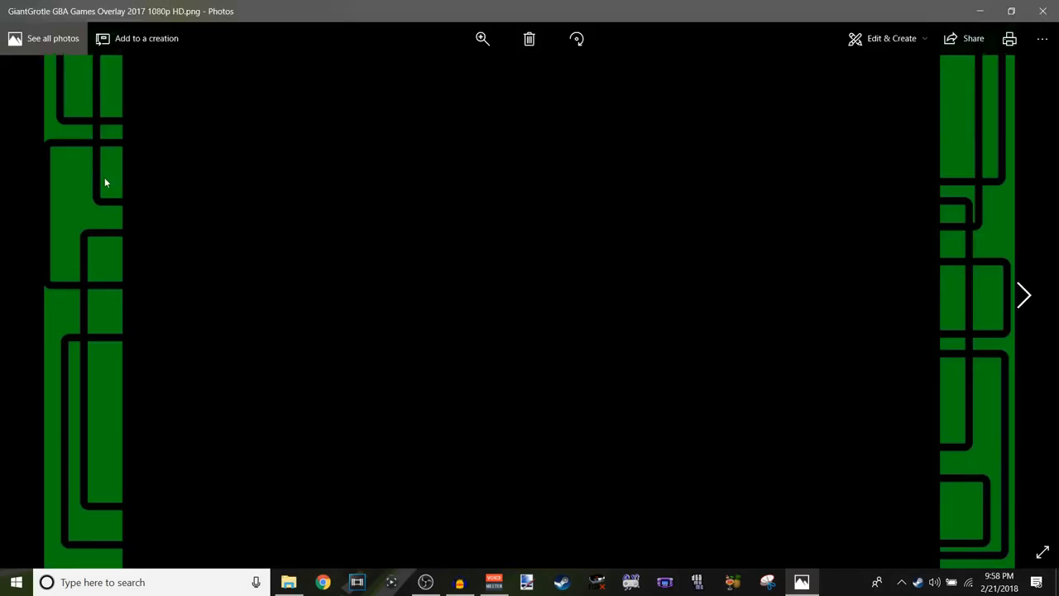
pyautogui.moveTo(129, 116)
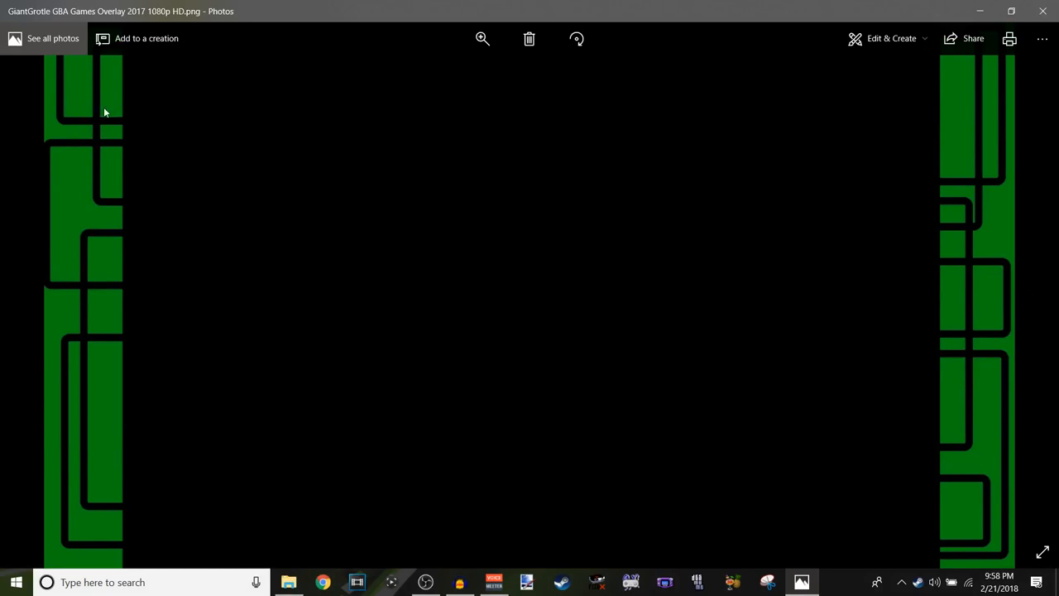
pyautogui.moveTo(73, 149)
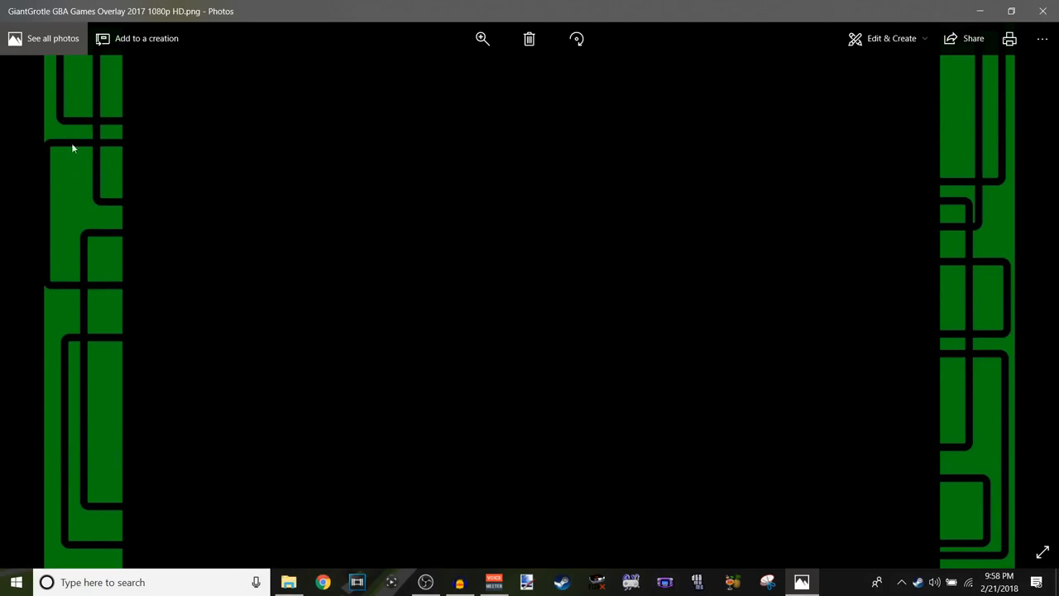
pyautogui.moveTo(76, 224)
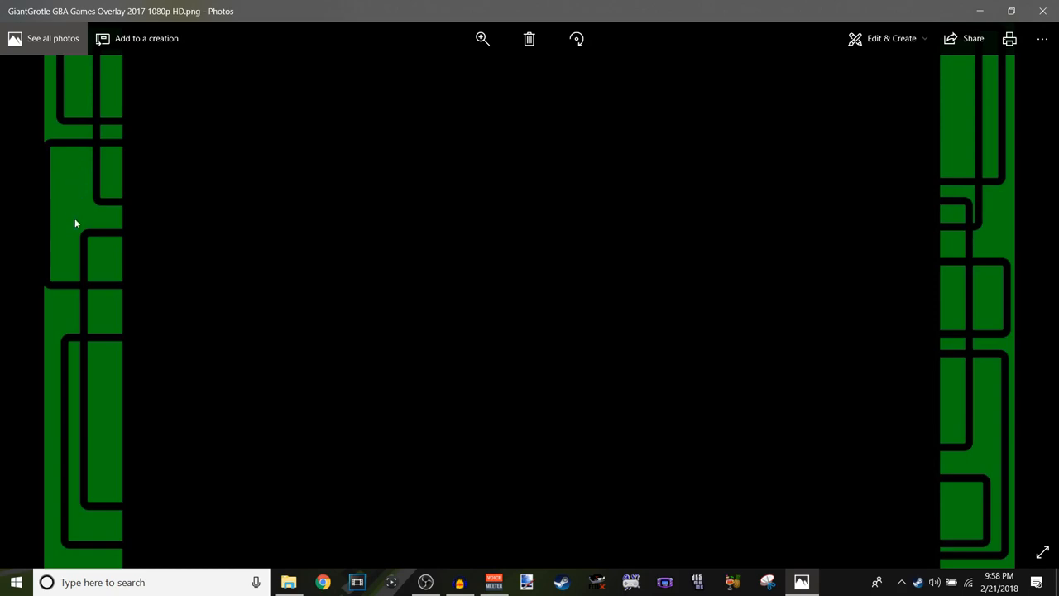
pyautogui.moveTo(1051, 324)
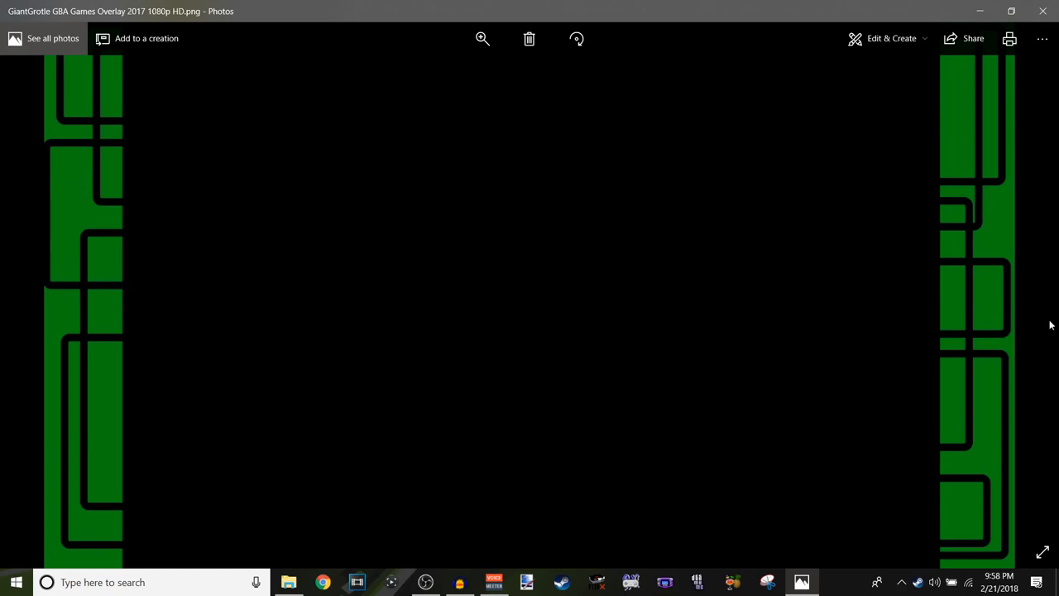
pyautogui.moveTo(983, 221)
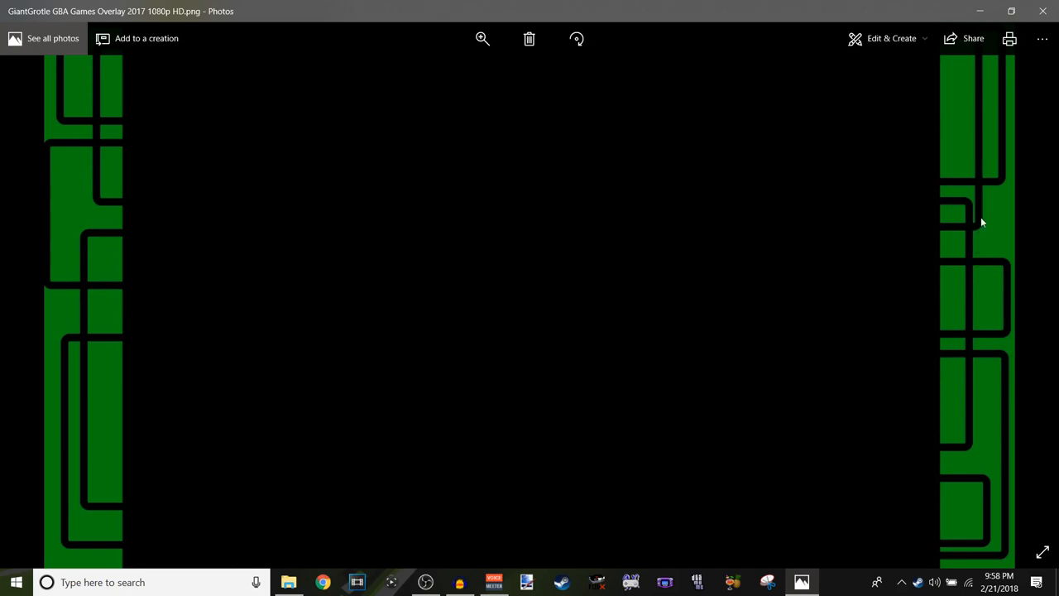
pyautogui.moveTo(976, 232)
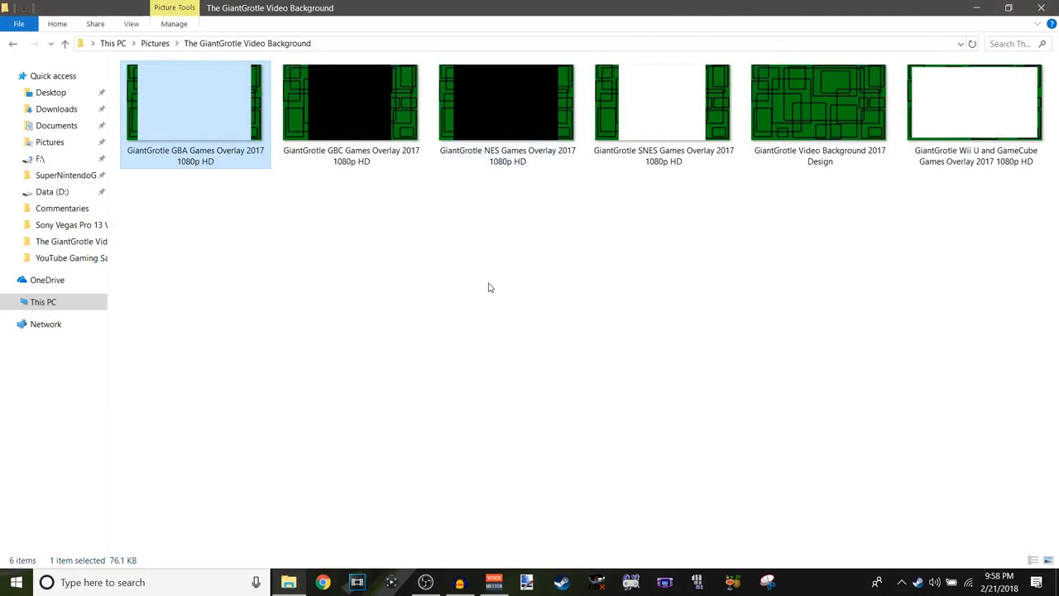
# - Browse the overlay folder and select the GiantGrotle NES Games Overlay 2017 1080p HD image
pyautogui.click(508, 285)
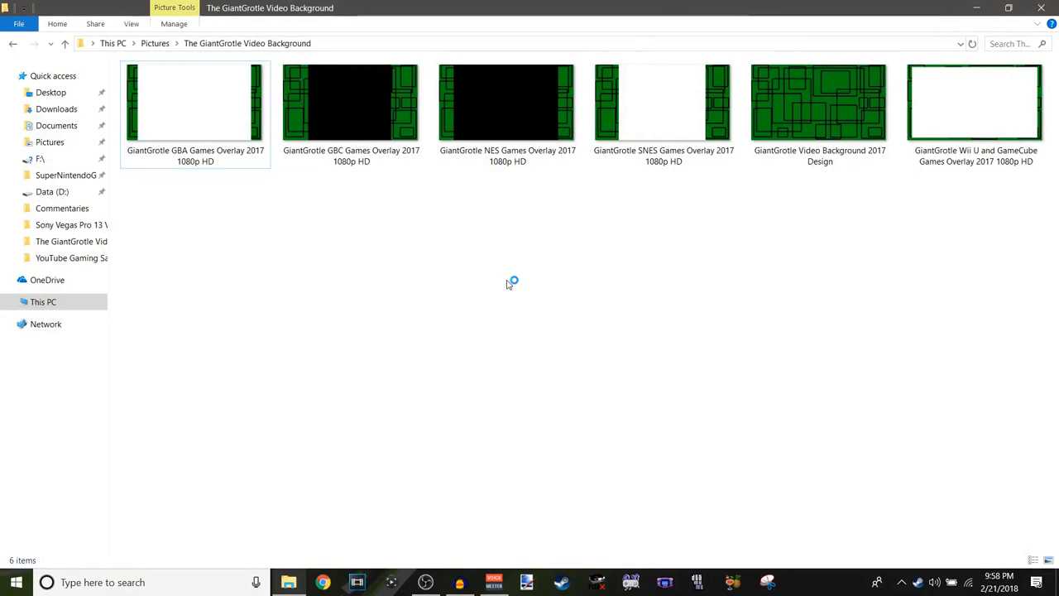
pyautogui.click(350, 103)
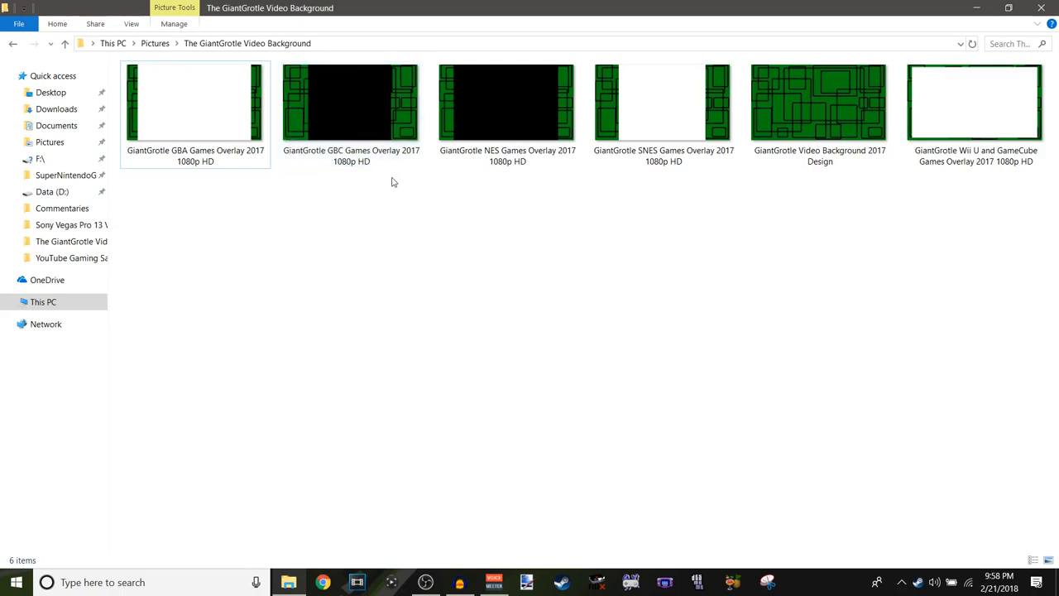
pyautogui.moveTo(490, 172)
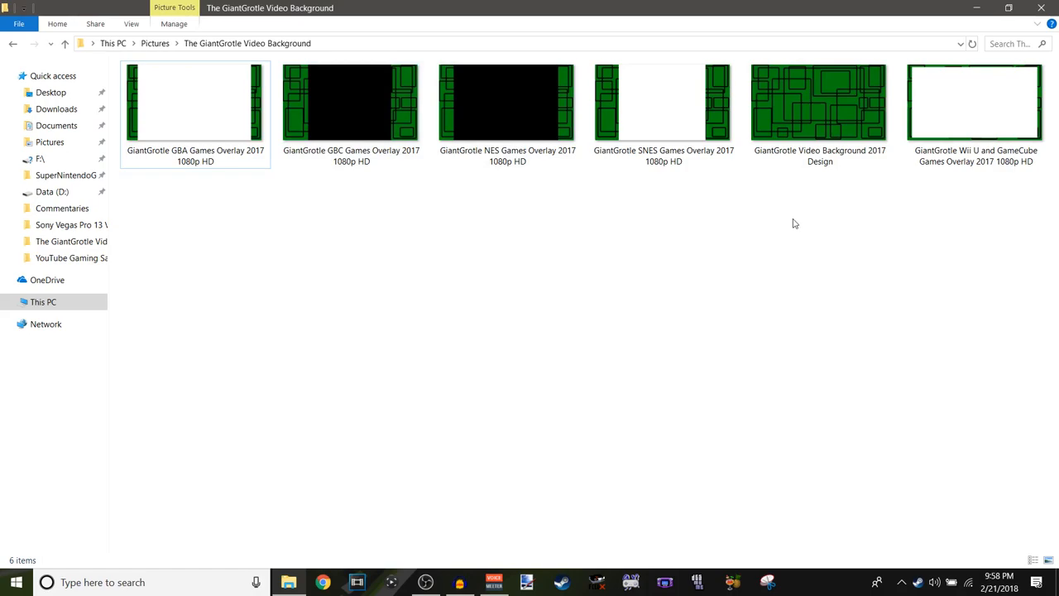
pyautogui.moveTo(321, 199)
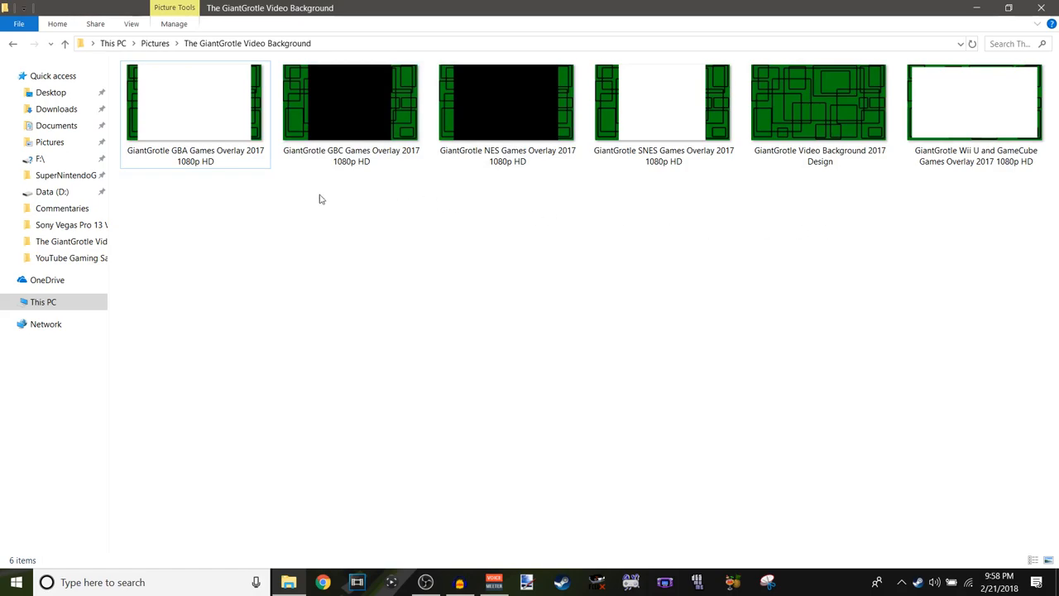
pyautogui.moveTo(179, 103)
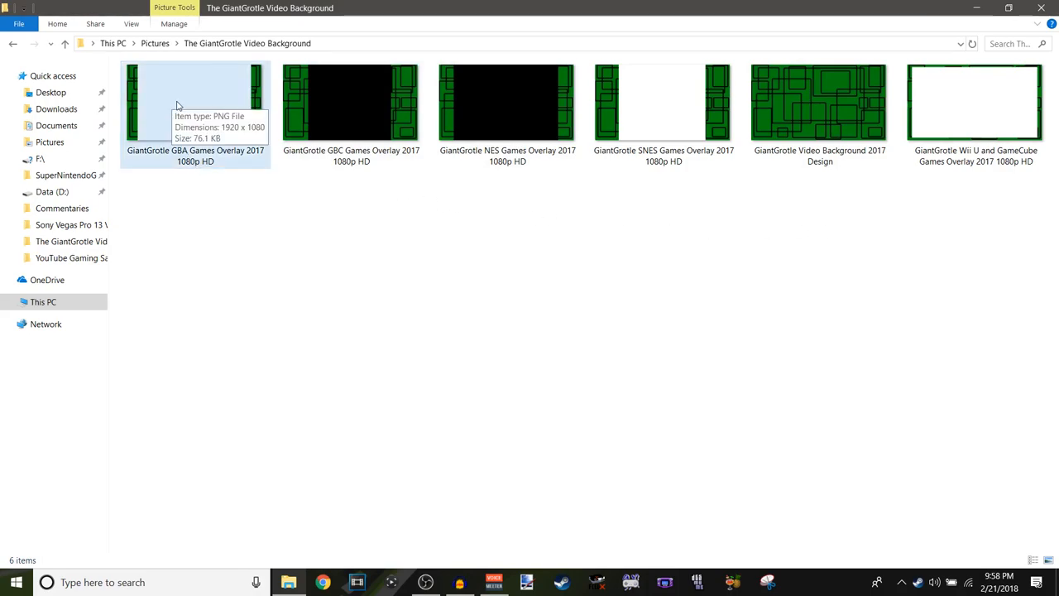
pyautogui.moveTo(240, 210)
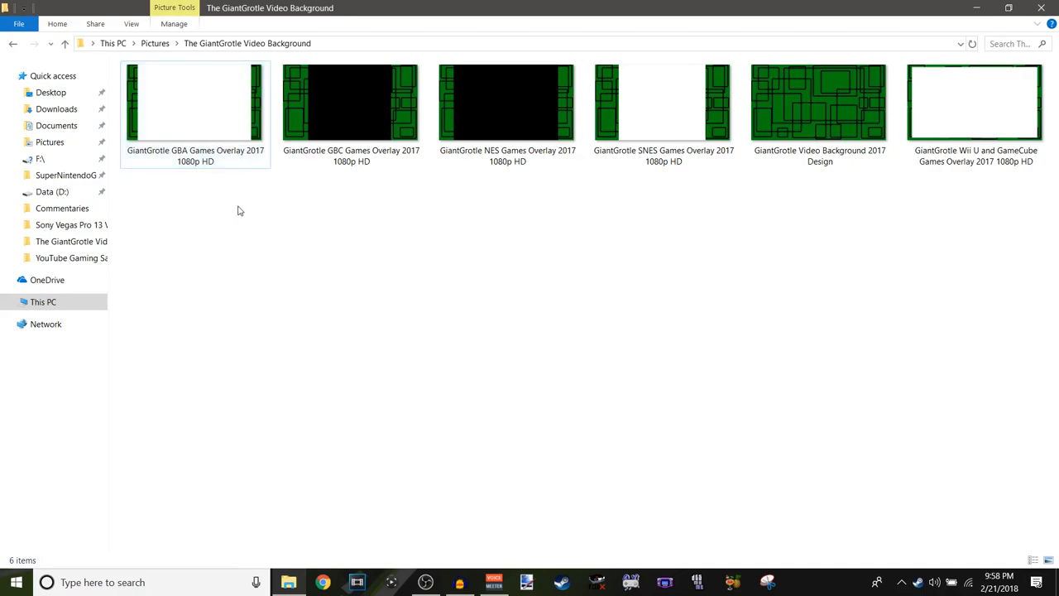
pyautogui.moveTo(400, 254)
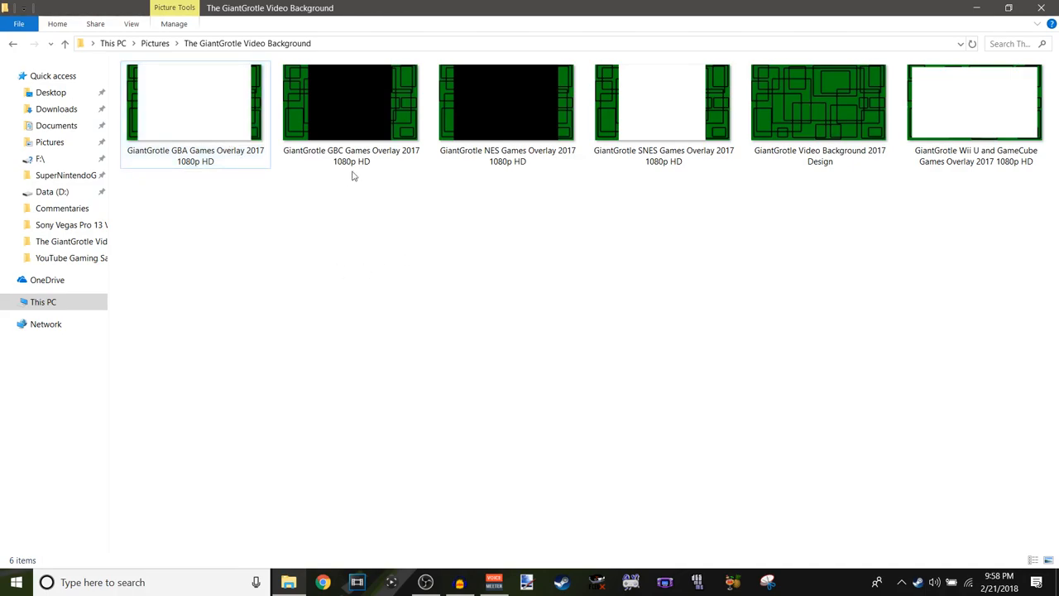
pyautogui.click(351, 103)
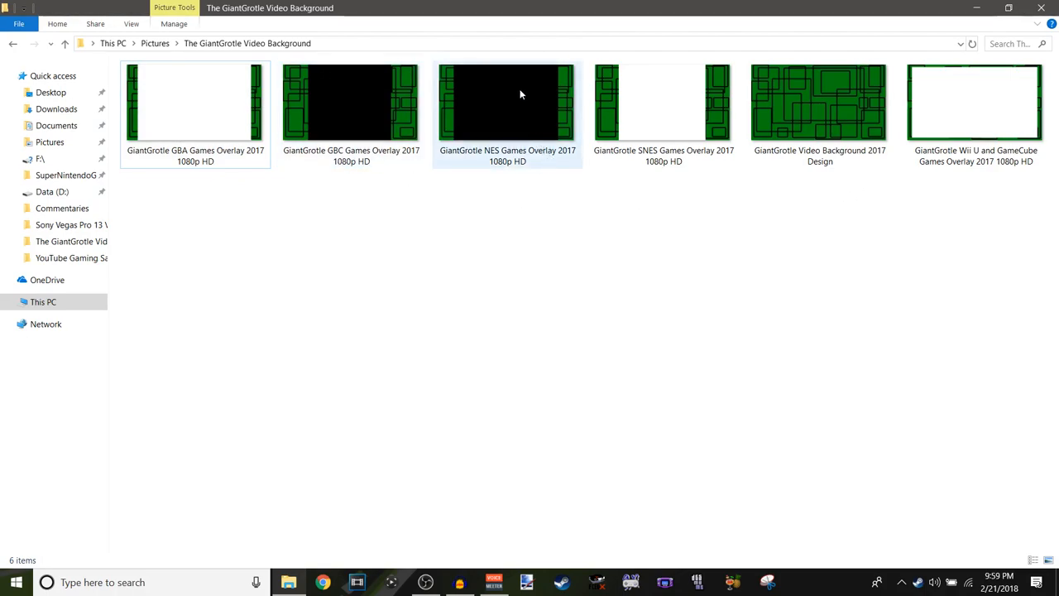
pyautogui.doubleClick(506, 102)
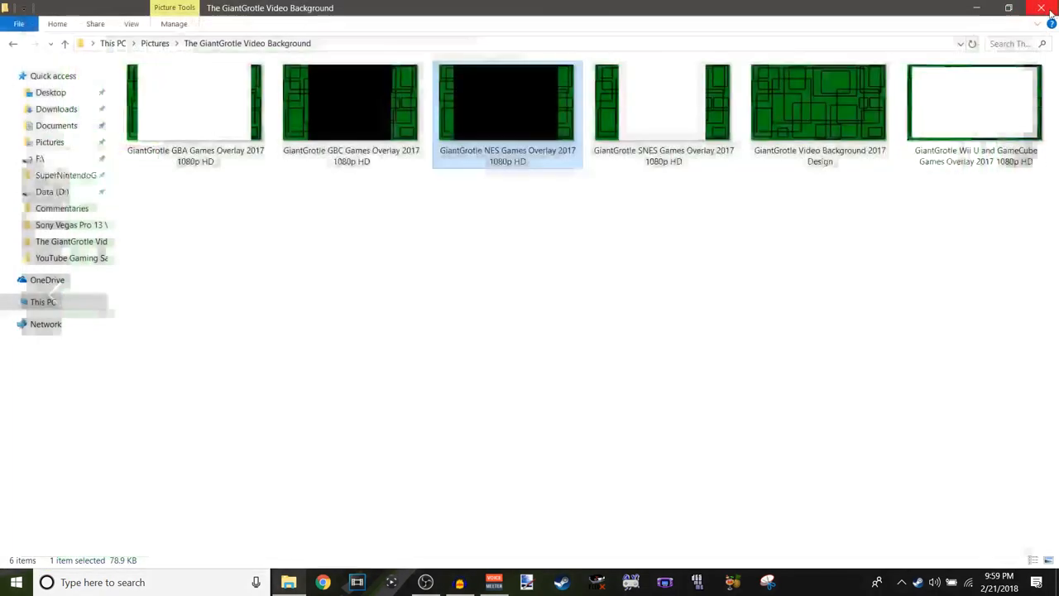
# - View the GiantGrotle Video Background 2017 Design PNG full-size in Windows Photo Viewer
pyautogui.doubleClick(819, 103)
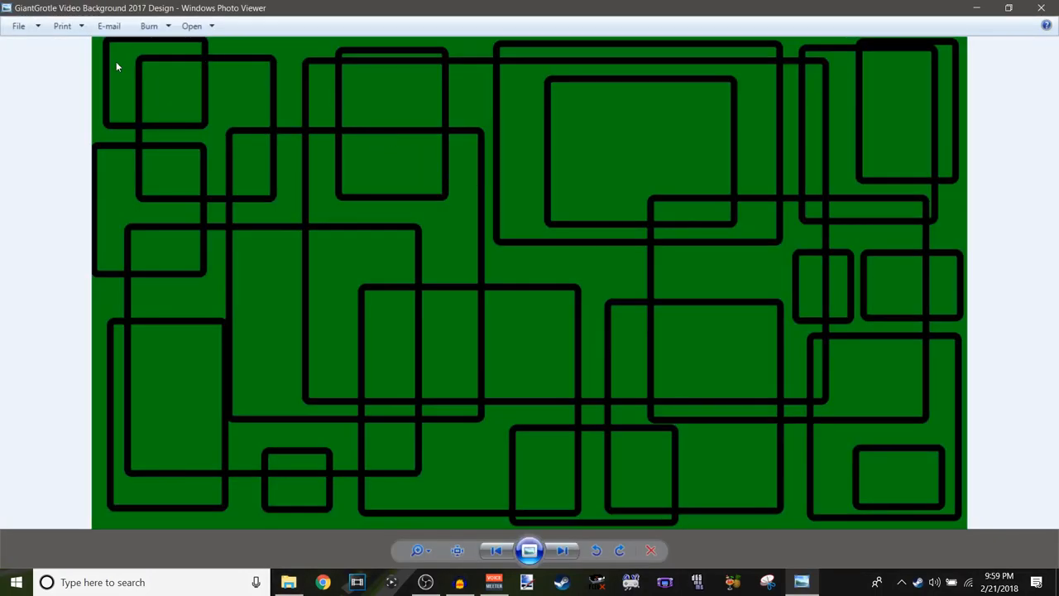
pyautogui.moveTo(170, 93)
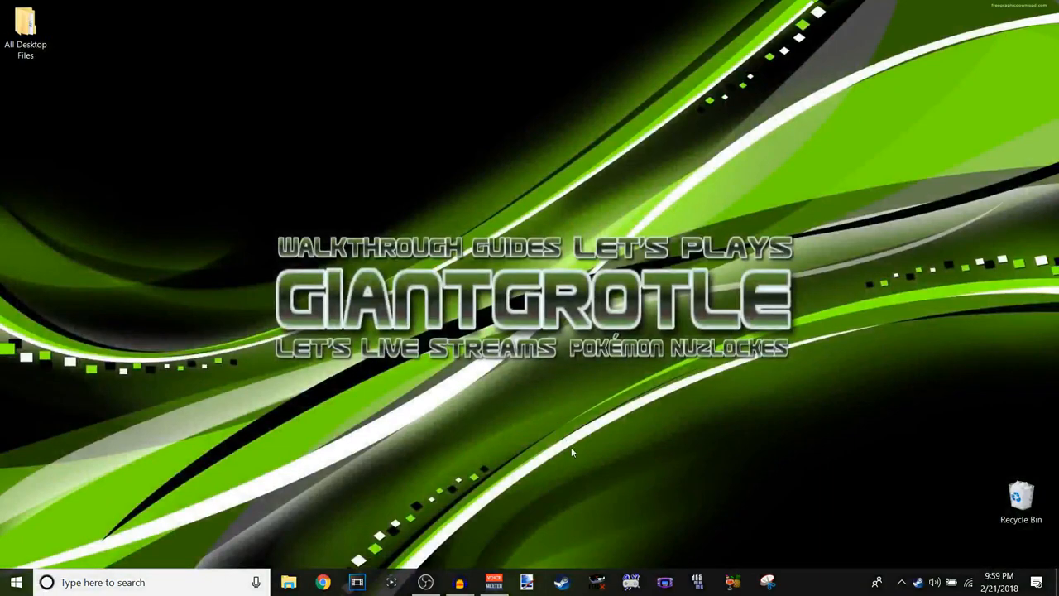
pyautogui.moveTo(581, 467)
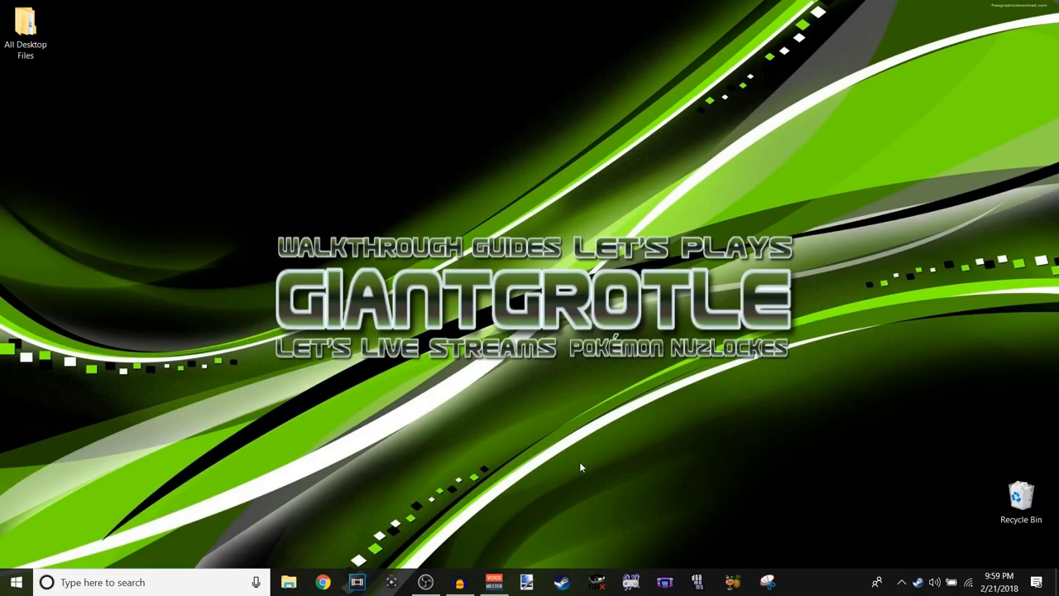
pyautogui.moveTo(405, 563)
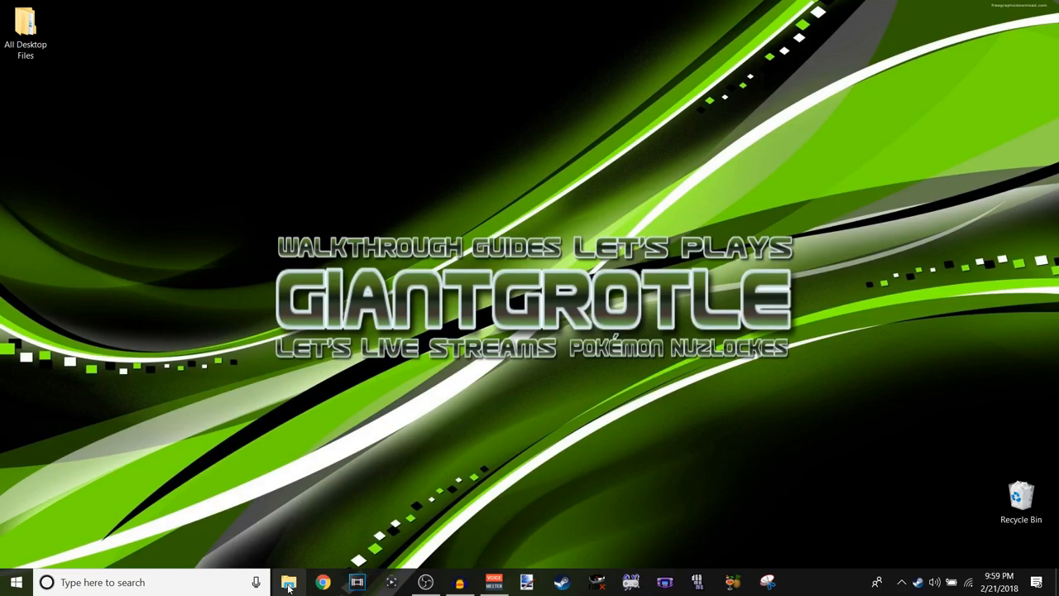
# - Bring up the Data (D:) drive listing its six video project folders
pyautogui.click(288, 582)
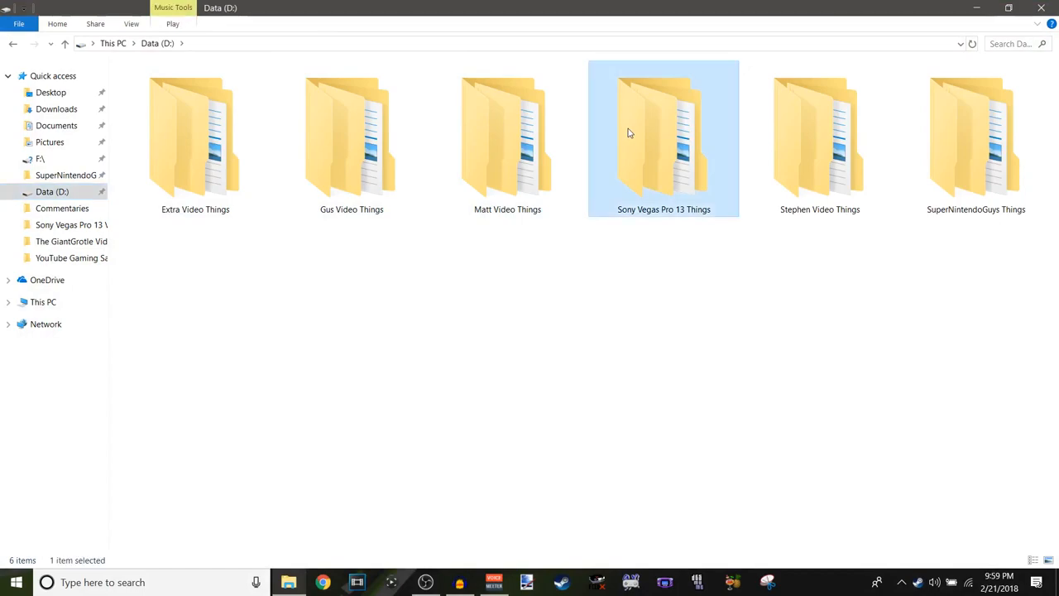
# - Browse the Sony Vegas Pro 13 Video Saves, select the Pokemon Ruby REDUX project, then close to the desktop
pyautogui.doubleClick(664, 139)
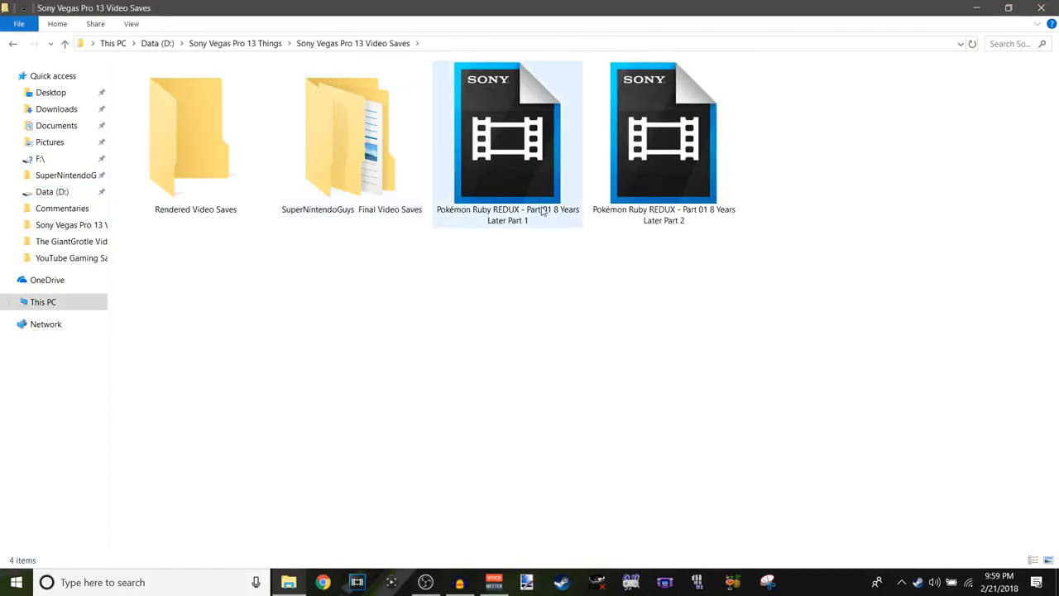
pyautogui.click(664, 132)
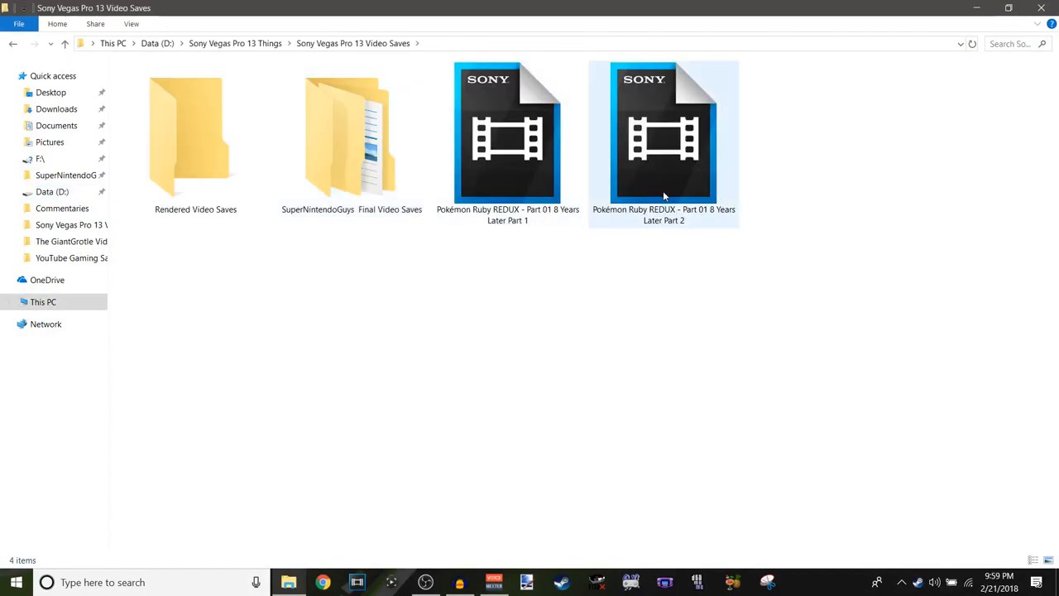
pyautogui.moveTo(693, 192)
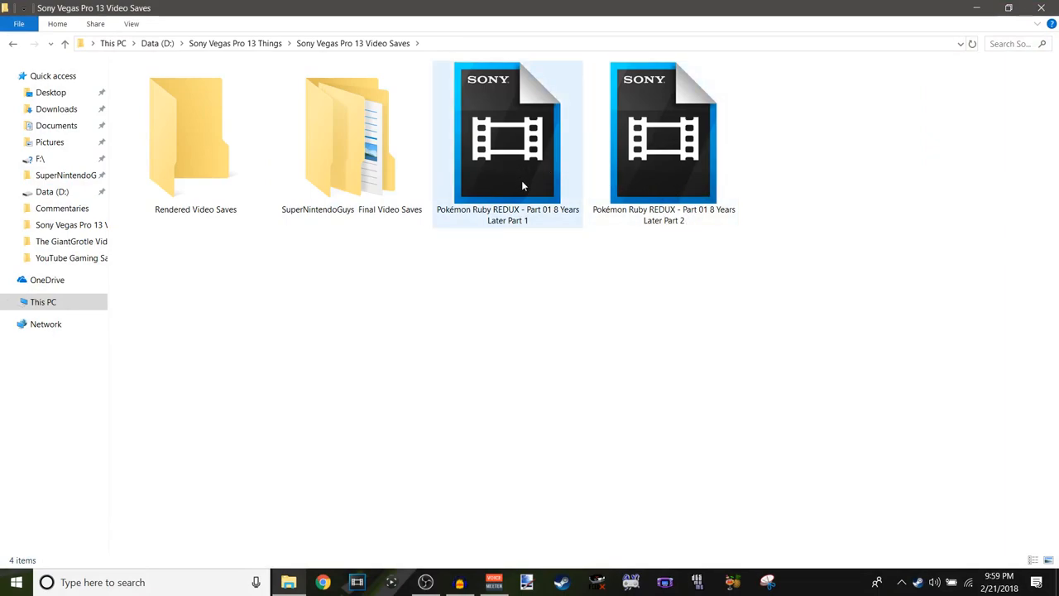
pyautogui.click(664, 132)
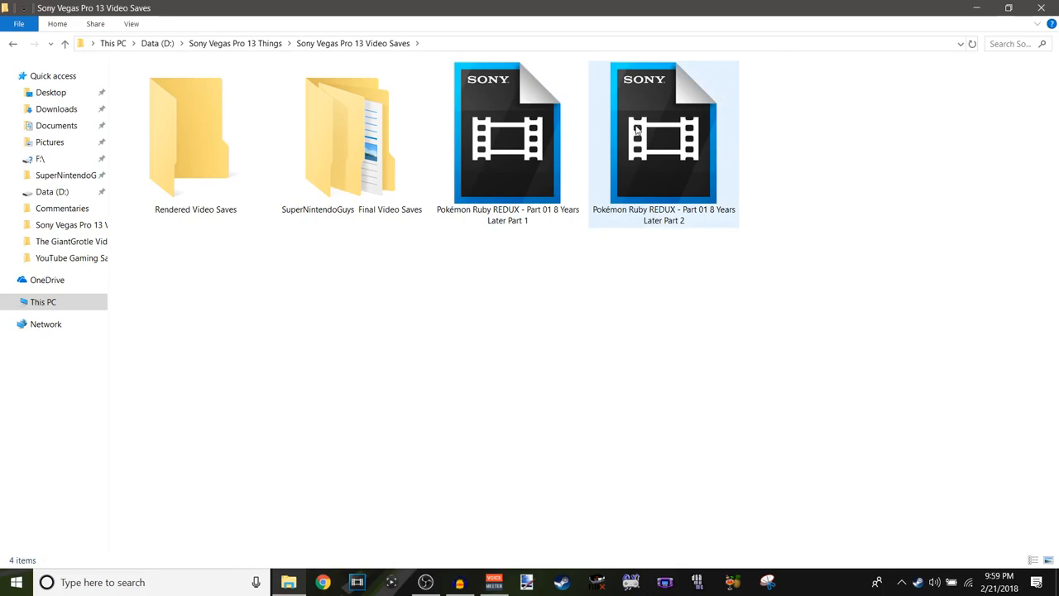
pyautogui.click(506, 132)
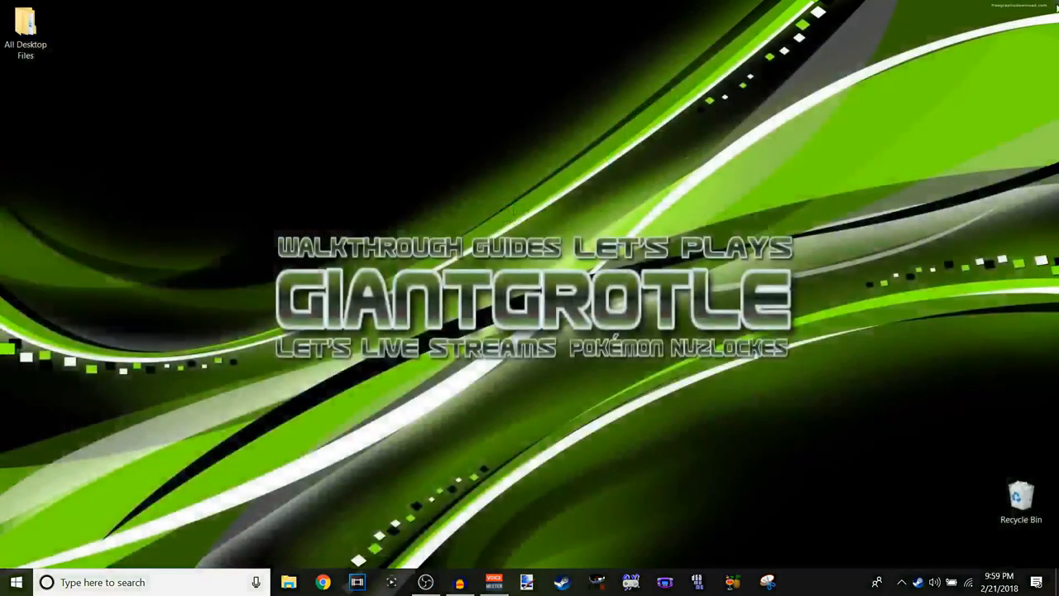
pyautogui.moveTo(737, 450)
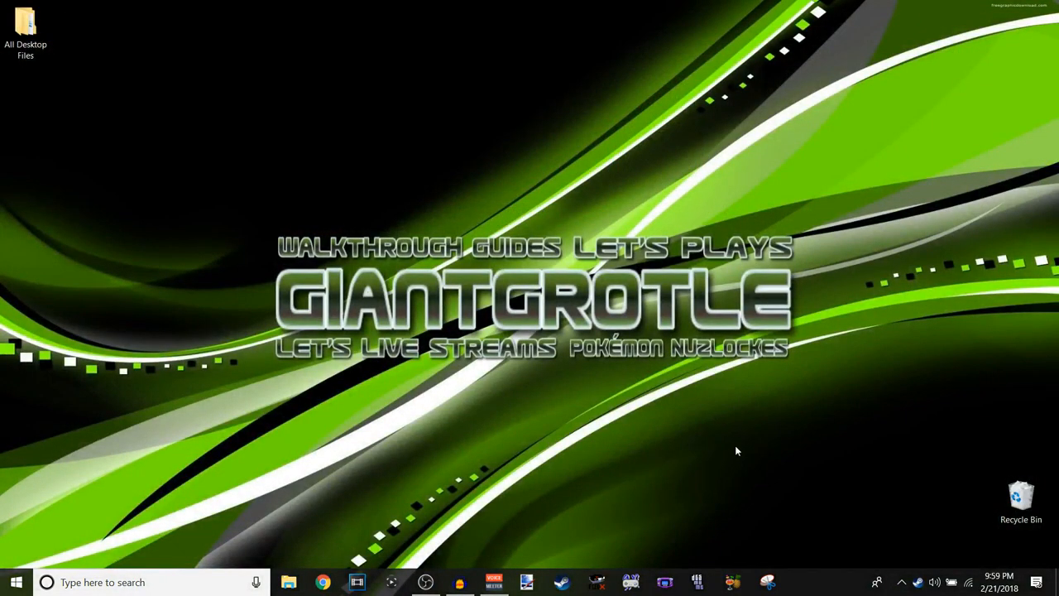